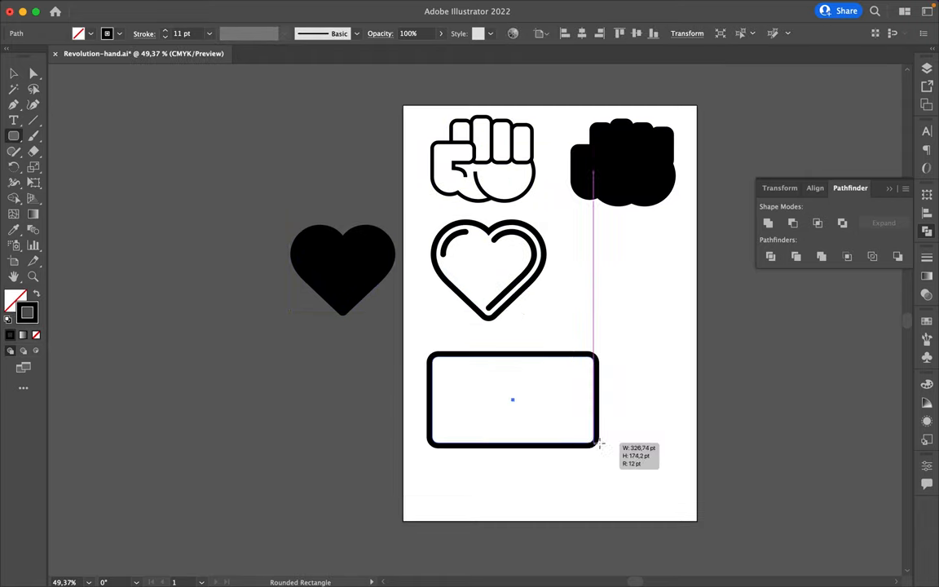
# Distort the rounded rectangle with Pucker & Bloat into a bulging mask shape with stripes.
pyautogui.click(267, 7)
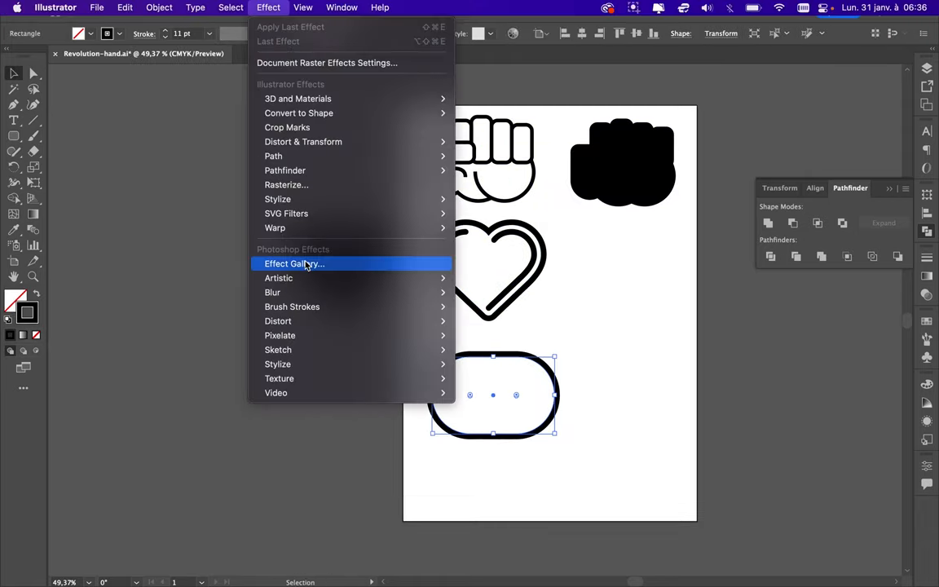
pyautogui.moveTo(277, 199)
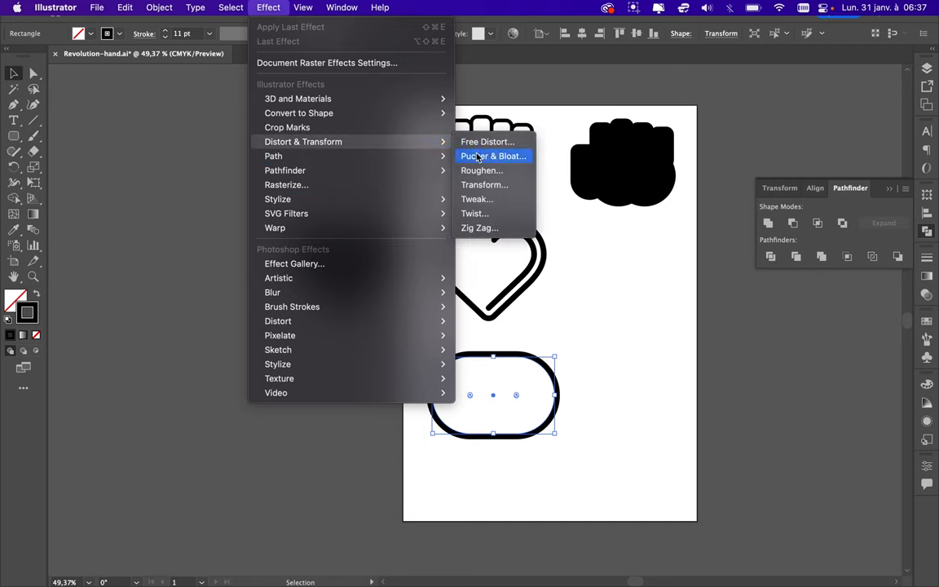
pyautogui.moveTo(274, 228)
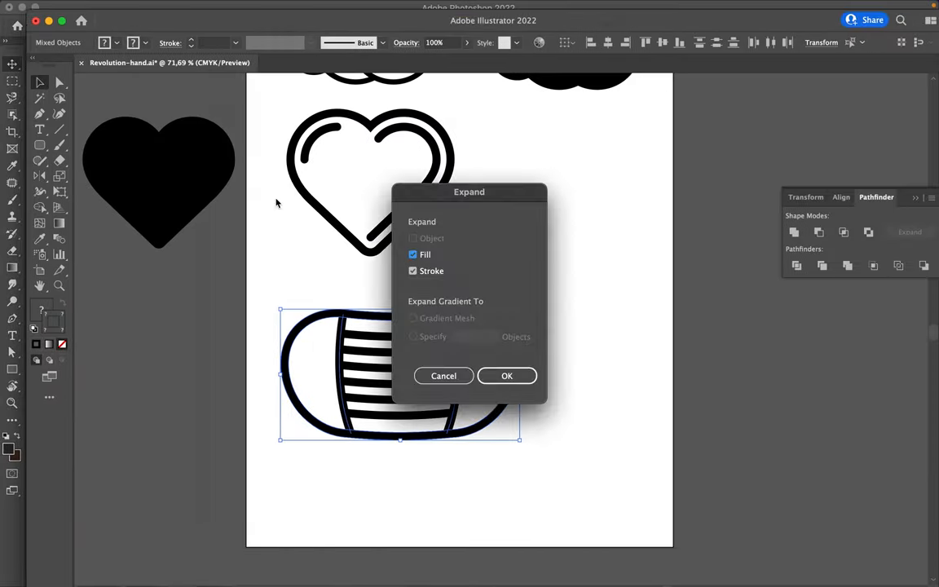
# Expand the striped mask with Fill and Stroke kept checked.
pyautogui.click(505, 375)
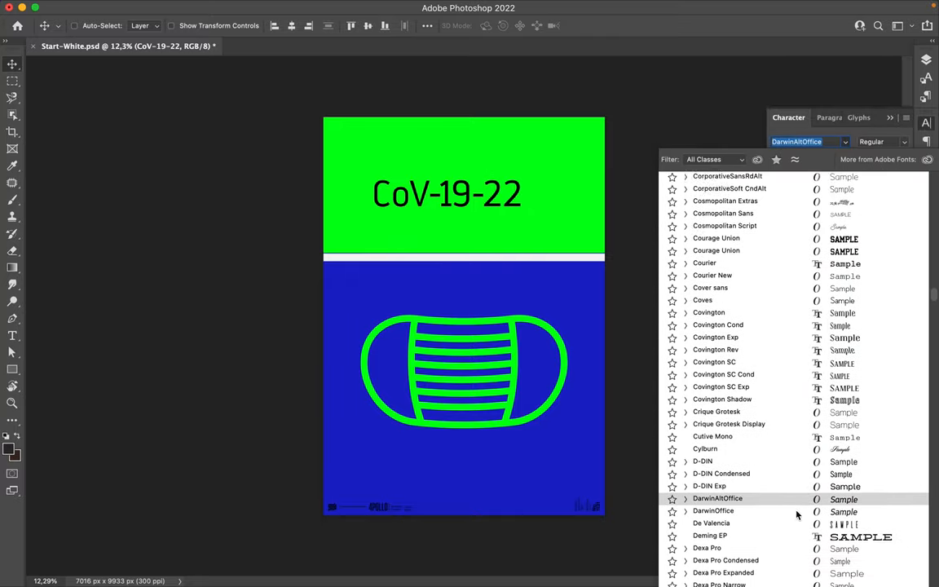
# Set the CoV-19-22 title in Galeana Compressed Black.
pyautogui.click(717, 514)
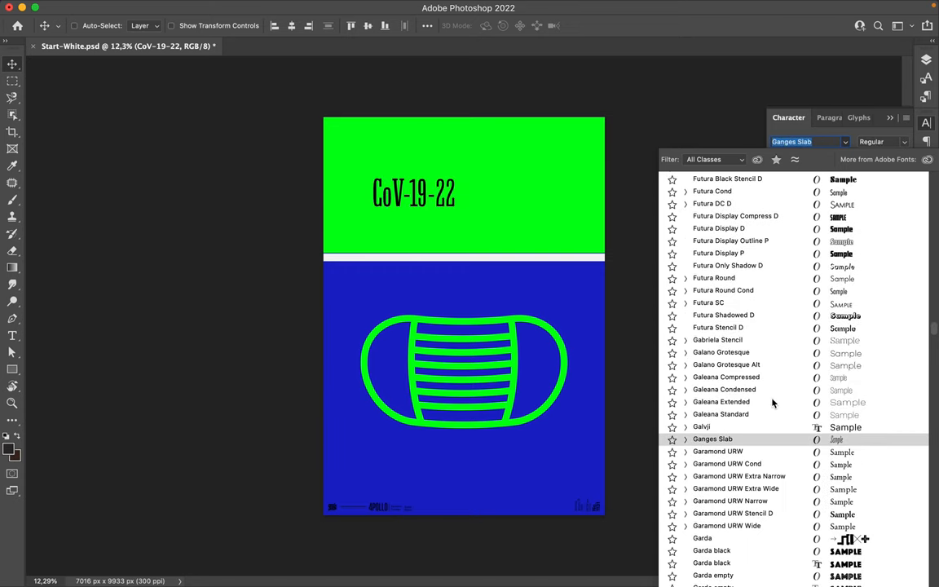
pyautogui.click(720, 377)
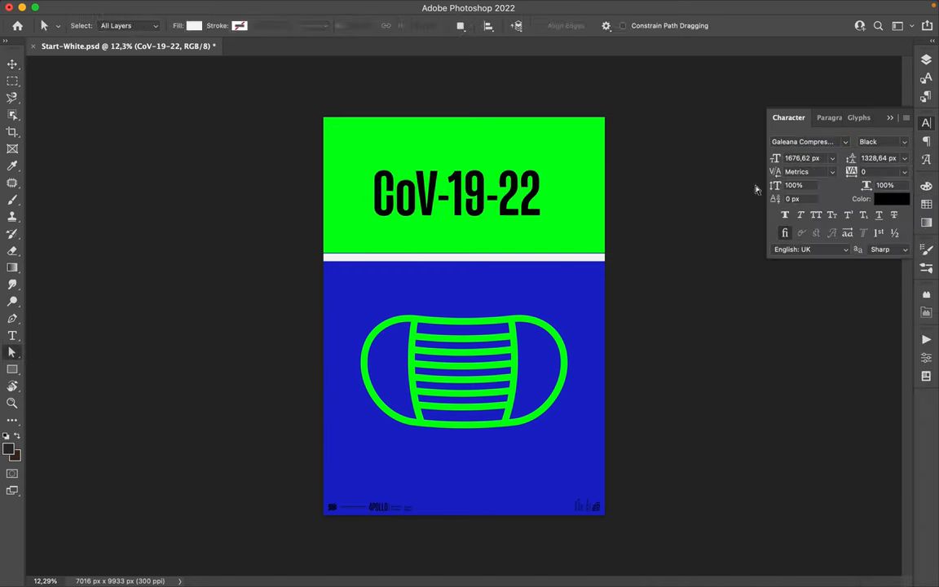